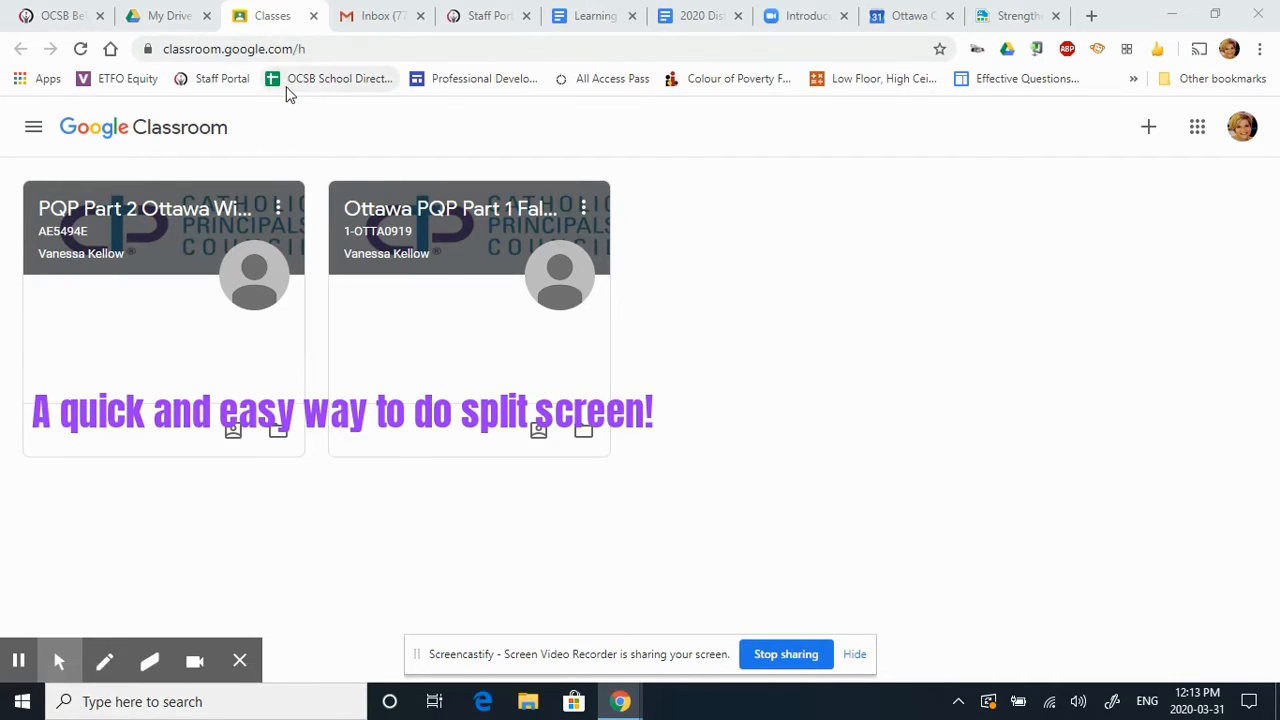
mouse_move(272, 16)
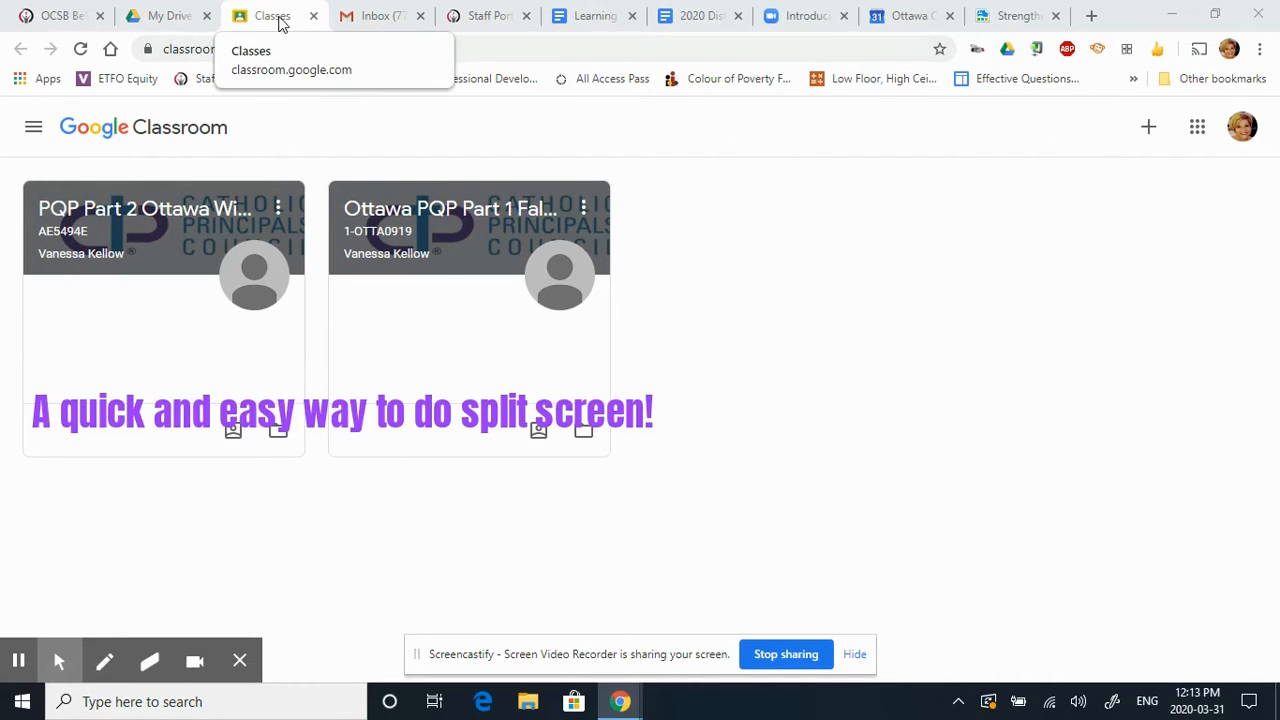